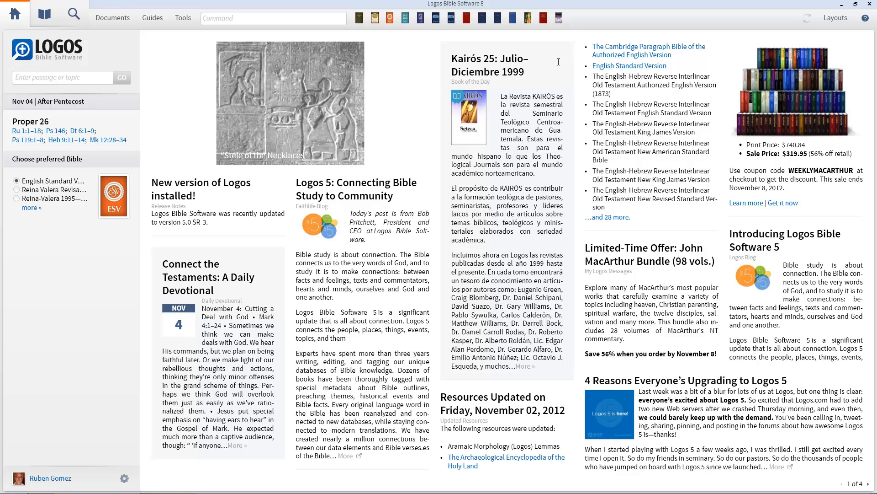
{"action": "mouse_move", "coordinate": [569, 32]}
{"action": "type", "text": "e"}
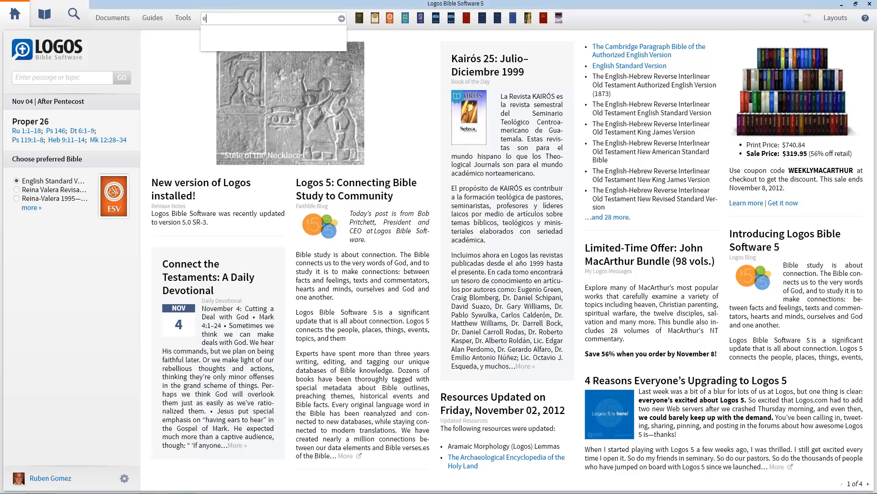
Enter 'esv' in the Command box to list the English Standard Version.
{"action": "type", "text": "sv"}
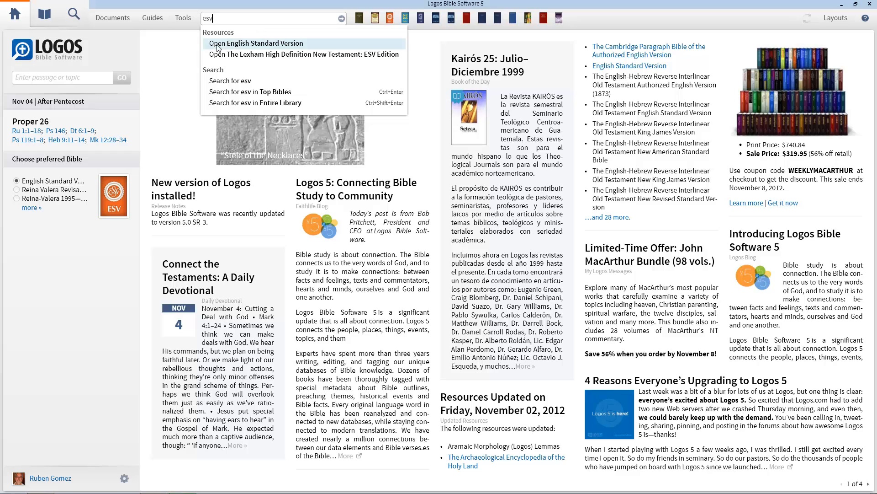
{"action": "mouse_move", "coordinate": [288, 46]}
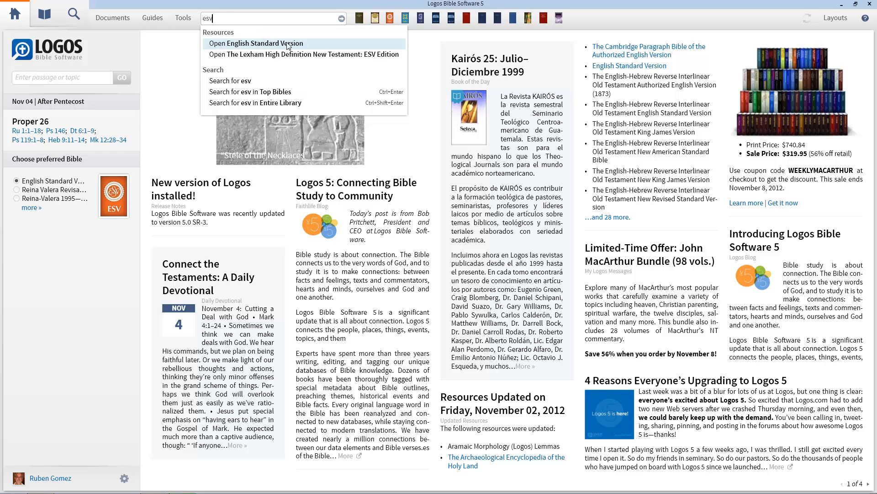
Open the English Standard Version at James 2:4, toggling the Greek interlinear on and off.
{"action": "left_click", "coordinate": [256, 43]}
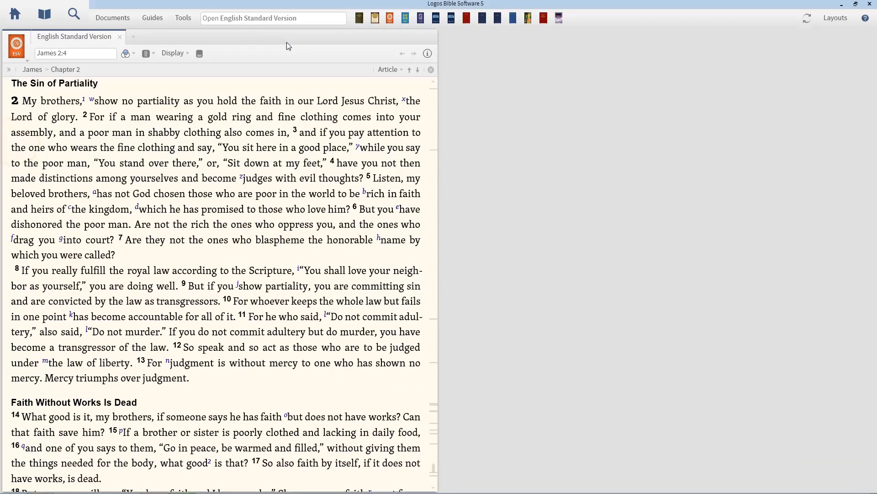
{"action": "mouse_move", "coordinate": [134, 69]}
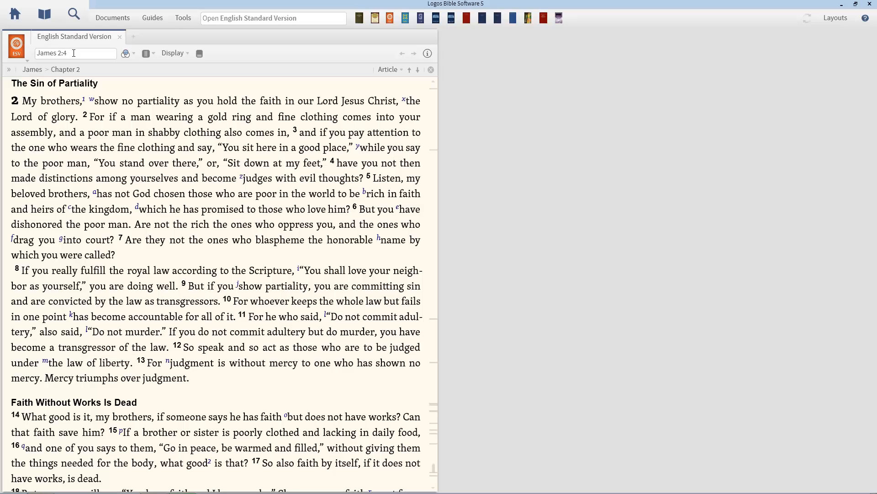
{"action": "mouse_move", "coordinate": [248, 186]}
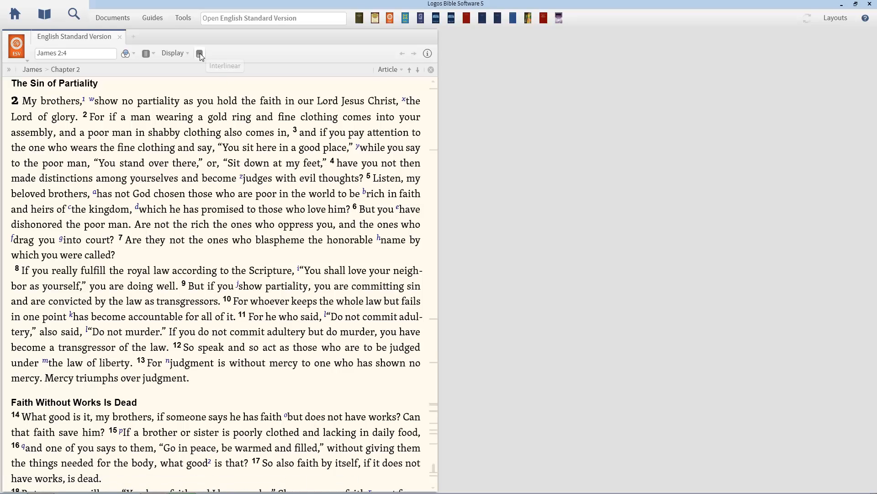
{"action": "left_click", "coordinate": [200, 53]}
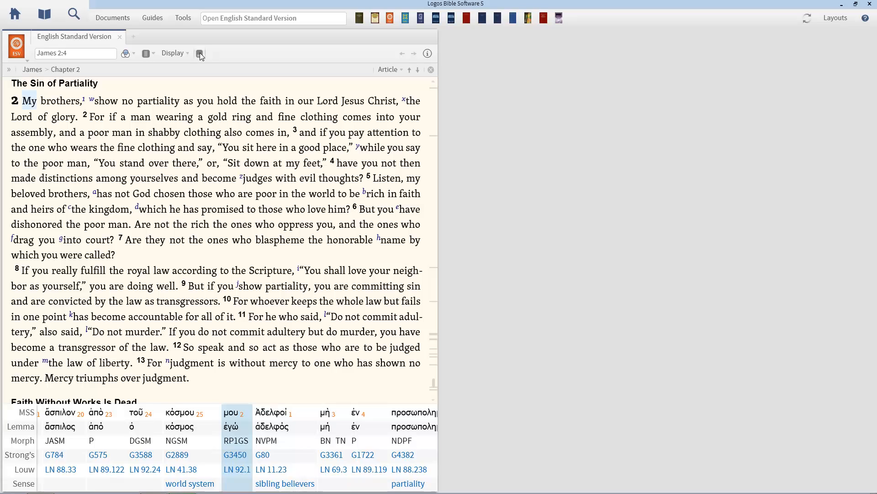
{"action": "left_click", "coordinate": [200, 53]}
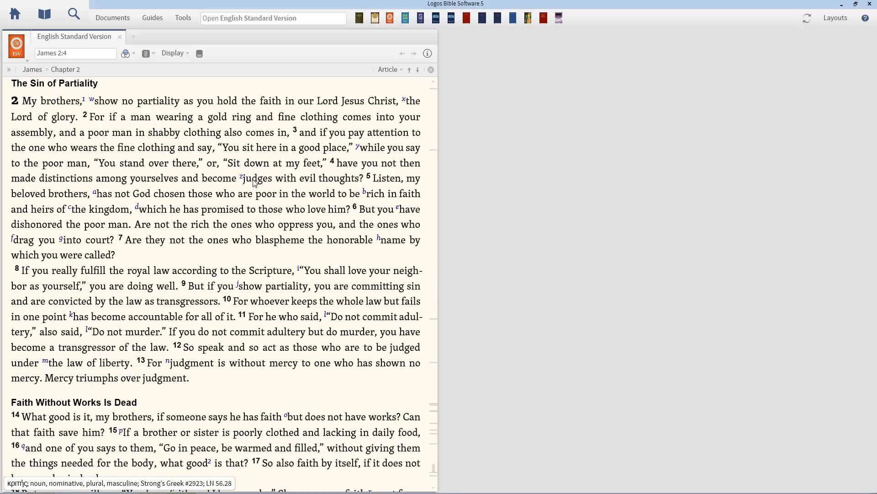
Show word details for 'judges' in James 2:4, revealing root κρινω.
{"action": "right_click", "coordinate": [258, 178]}
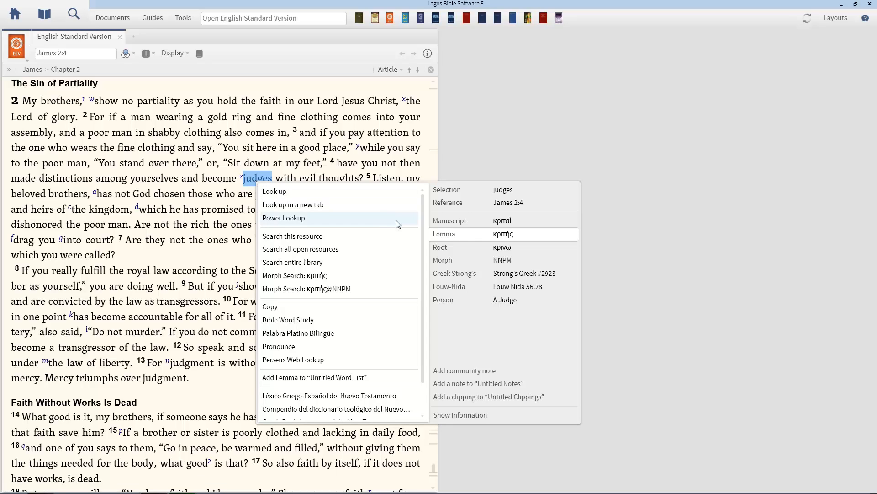
{"action": "mouse_move", "coordinate": [449, 239]}
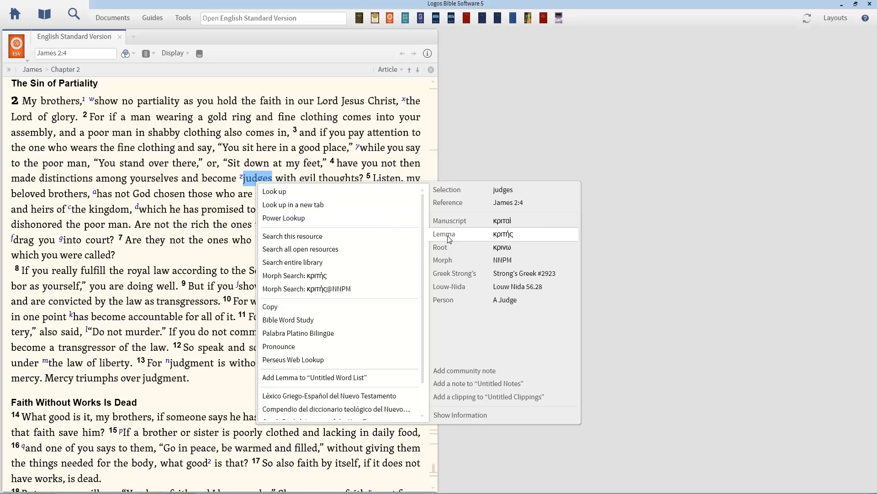
{"action": "mouse_move", "coordinate": [466, 203]}
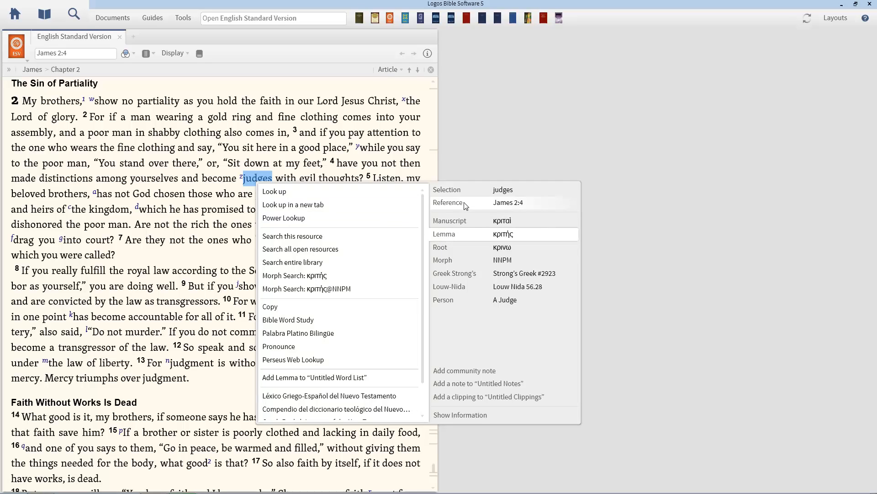
{"action": "mouse_move", "coordinate": [540, 194]}
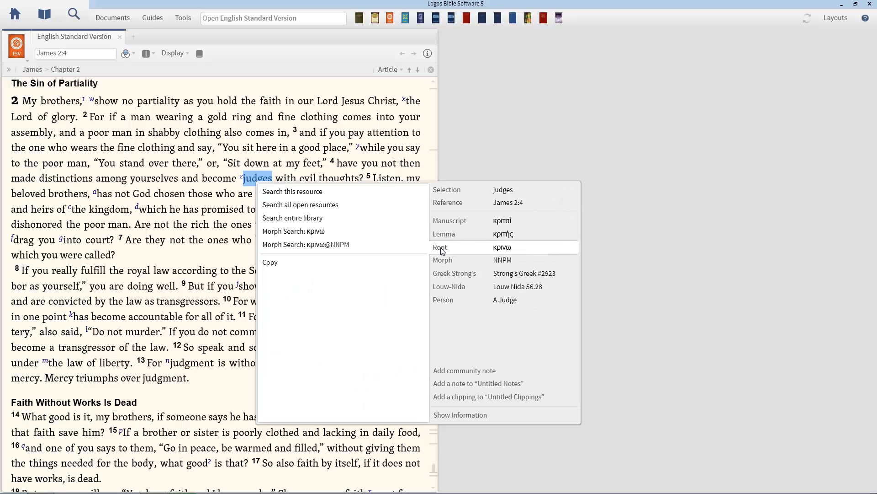
{"action": "mouse_move", "coordinate": [517, 251]}
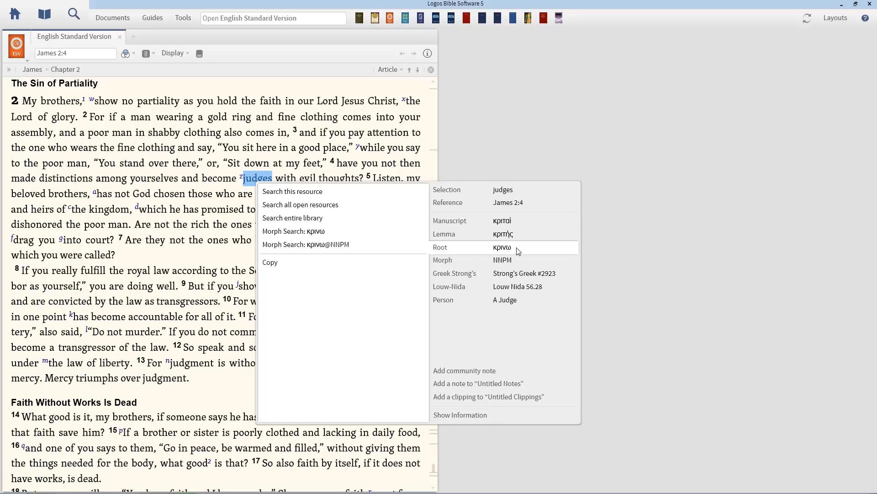
{"action": "mouse_move", "coordinate": [443, 253]}
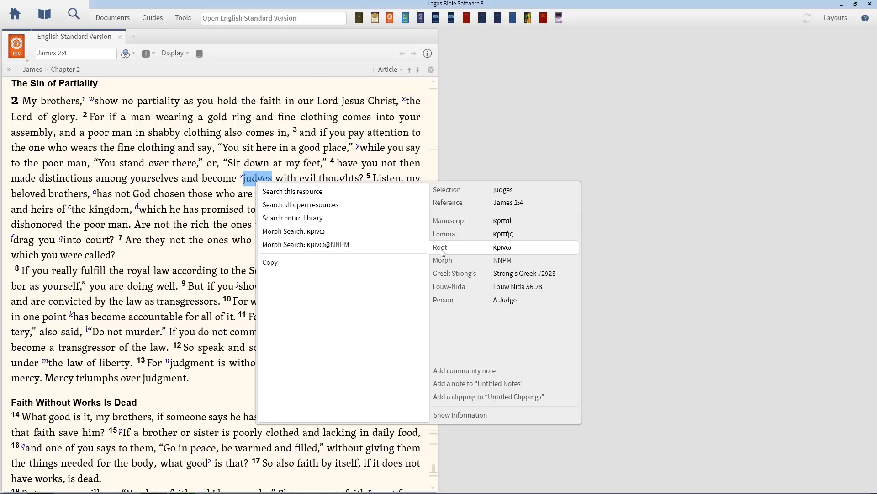
{"action": "mouse_move", "coordinate": [454, 251]}
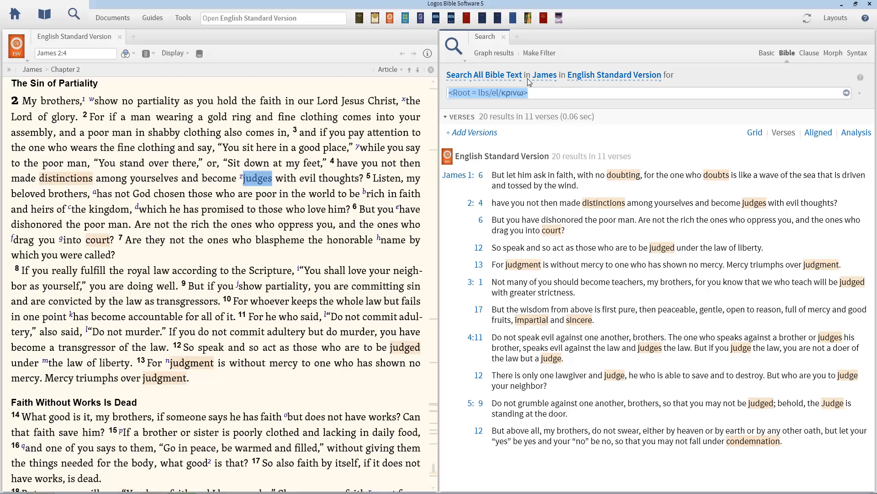
Limit the κρινω Bible search to James, yielding 20 results in 11 verses.
{"action": "left_click", "coordinate": [543, 74]}
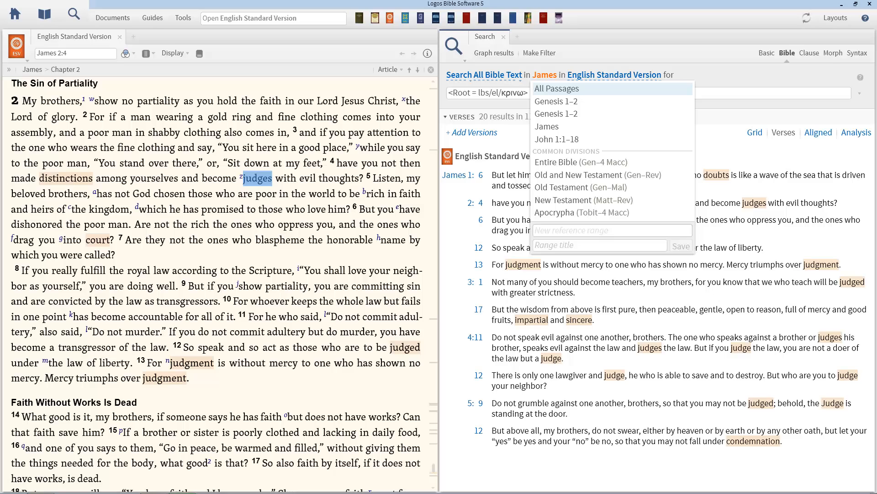
{"action": "type", "text": "James"}
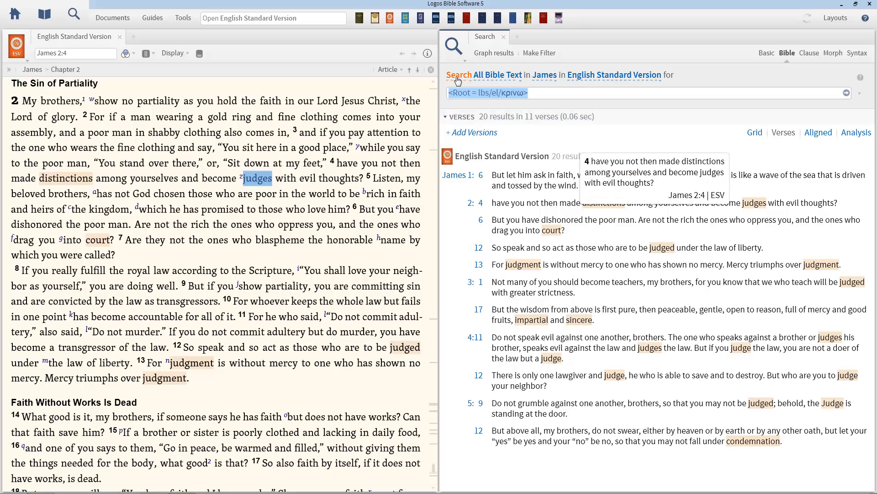
{"action": "mouse_move", "coordinate": [543, 74]}
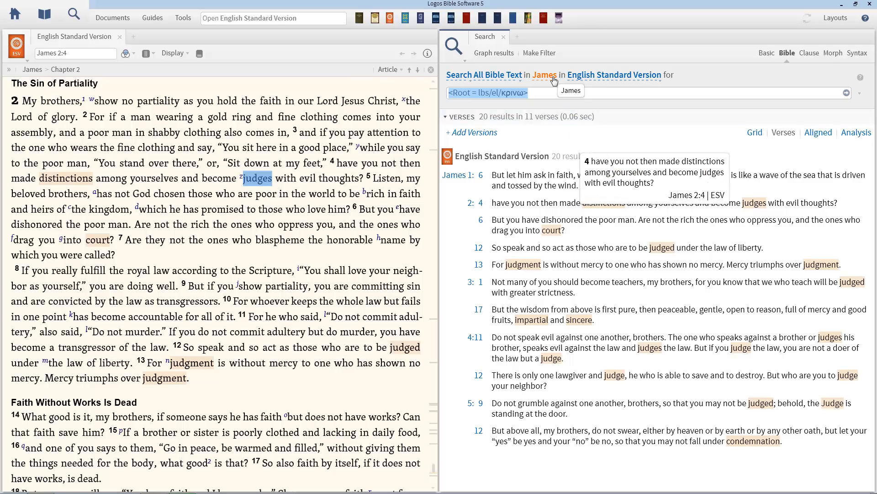
{"action": "mouse_move", "coordinate": [589, 114]}
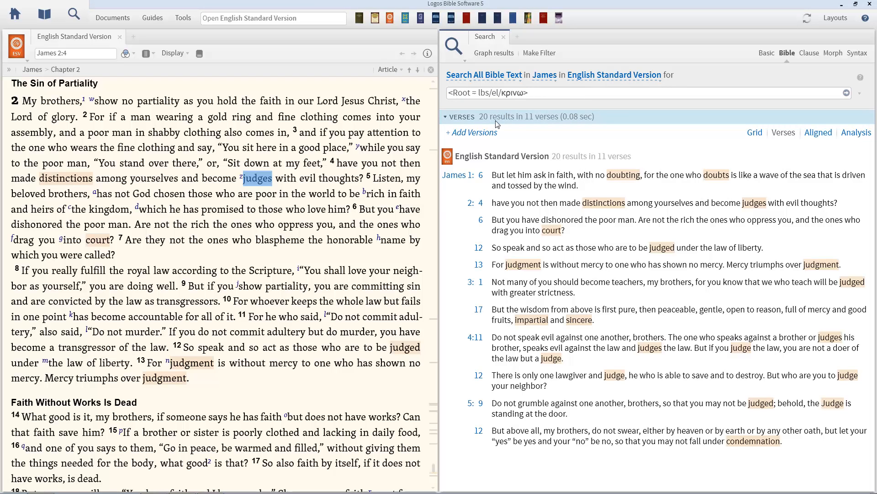
{"action": "mouse_move", "coordinate": [557, 126]}
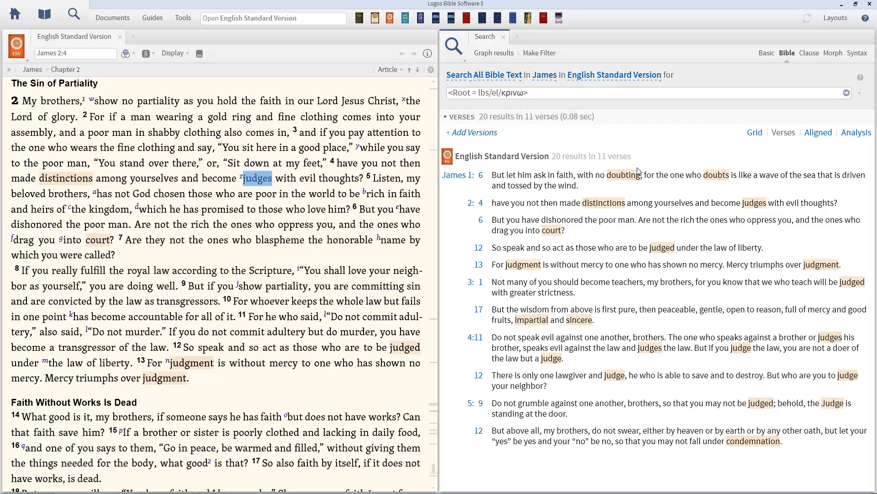
{"action": "mouse_move", "coordinate": [658, 190]}
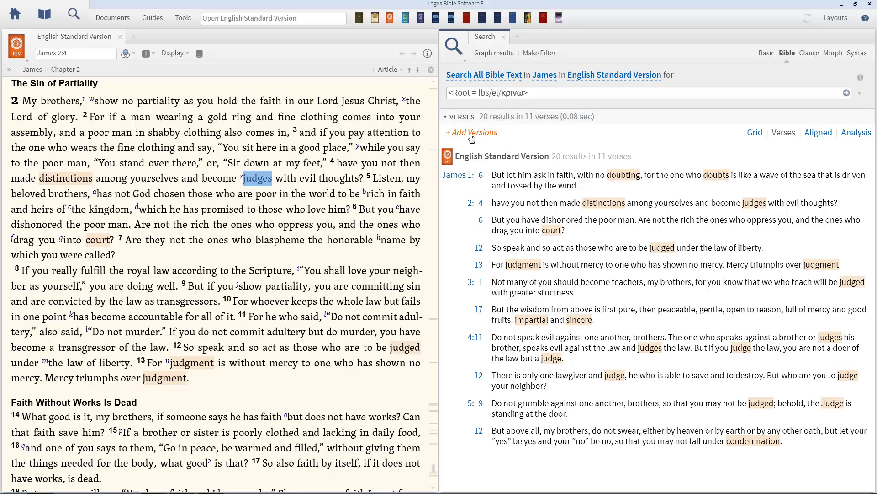
Add NA27 as a parallel version beside the ESV result verses.
{"action": "left_click", "coordinate": [472, 133]}
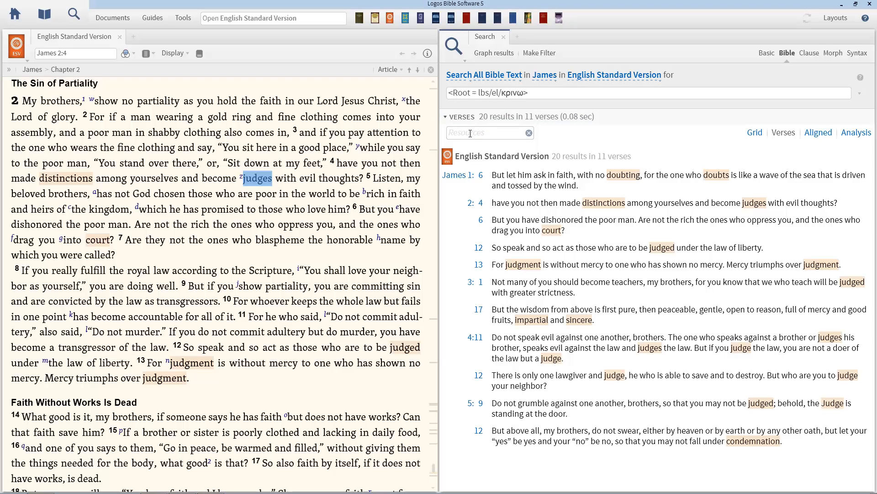
{"action": "type", "text": "na27"}
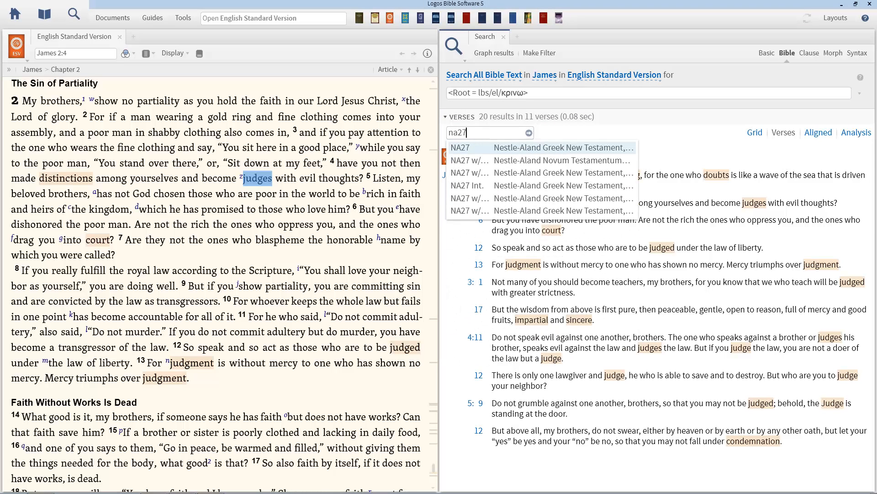
{"action": "left_click", "coordinate": [460, 146]}
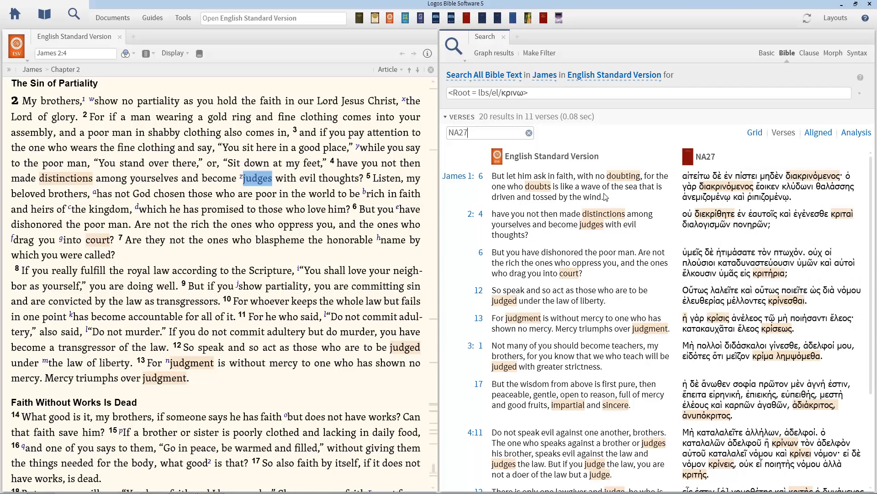
{"action": "mouse_move", "coordinate": [622, 176]}
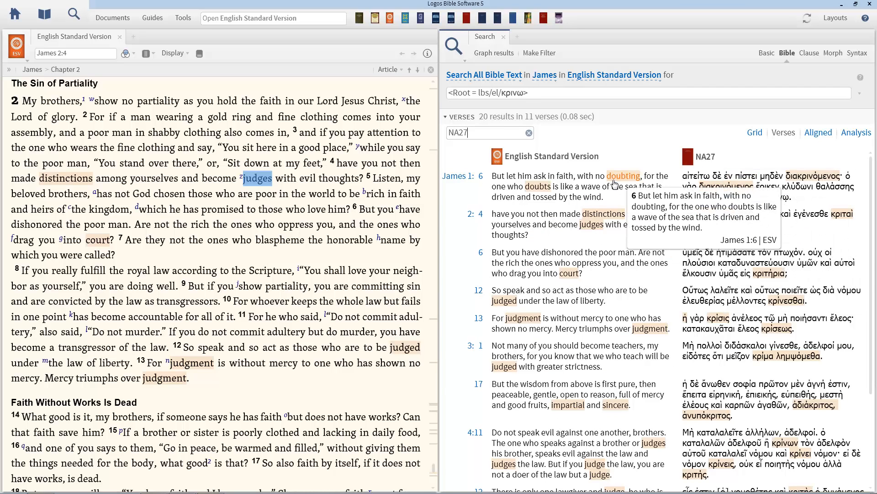
{"action": "mouse_move", "coordinate": [812, 176]}
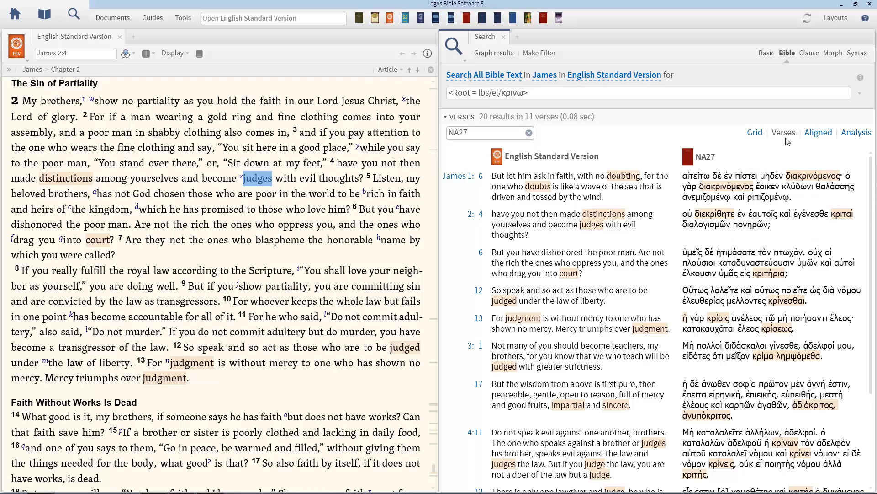
Switch the κρινω results to Analysis view with form, lemma and root columns.
{"action": "left_click", "coordinate": [855, 132]}
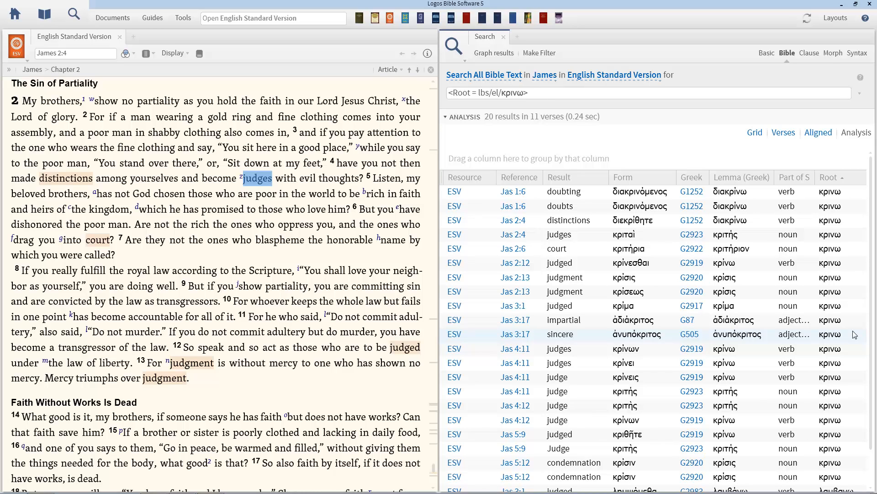
{"action": "mouse_move", "coordinate": [678, 205]}
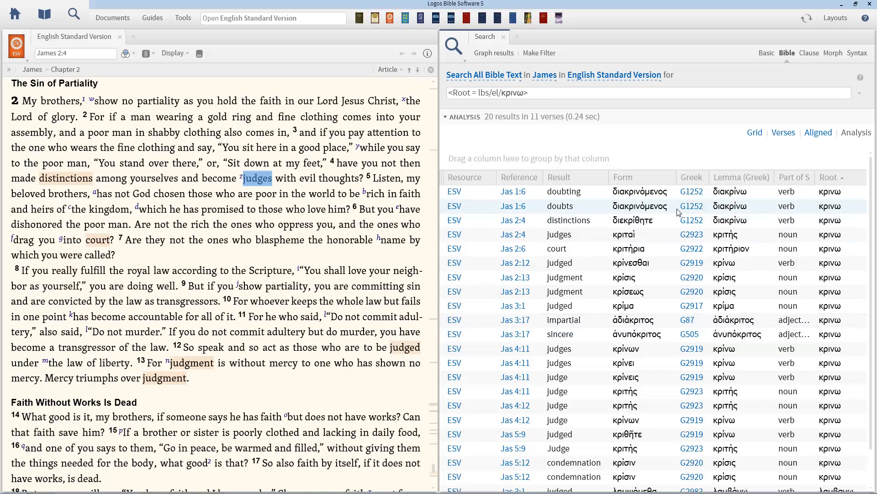
{"action": "mouse_move", "coordinate": [589, 204]}
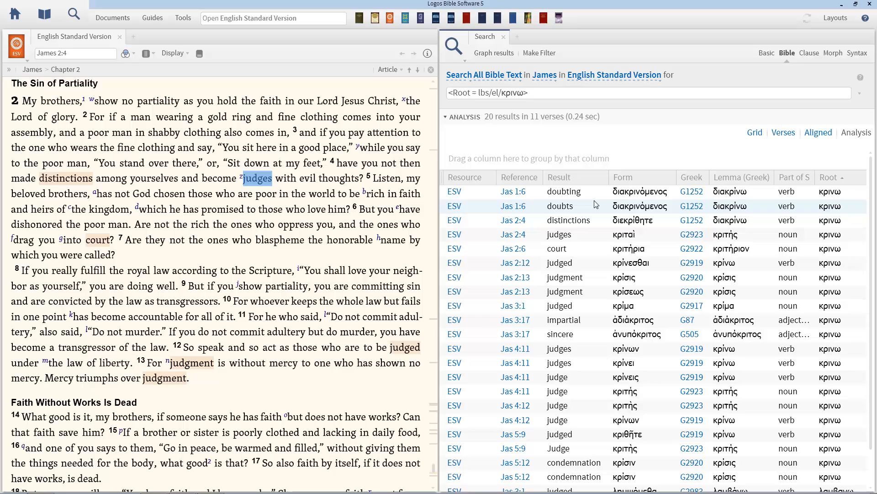
{"action": "mouse_move", "coordinate": [643, 180]}
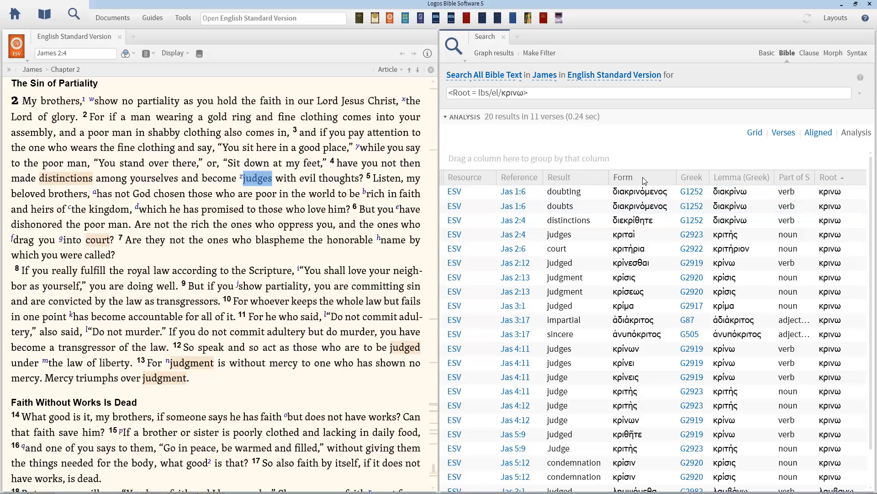
{"action": "mouse_move", "coordinate": [596, 179]}
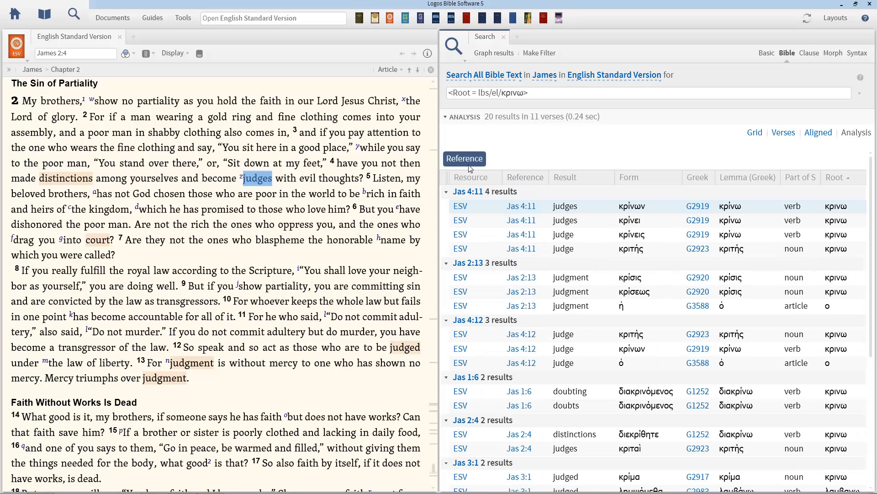
{"action": "mouse_move", "coordinate": [520, 234]}
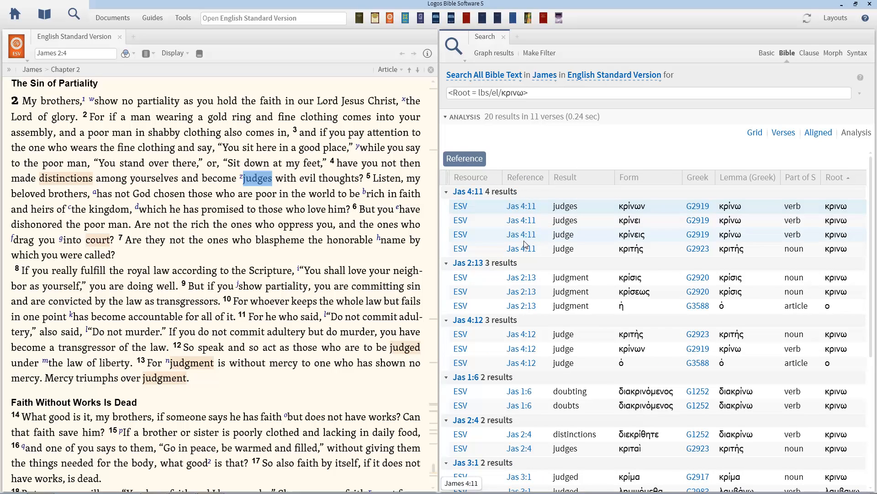
{"action": "mouse_move", "coordinate": [468, 191]}
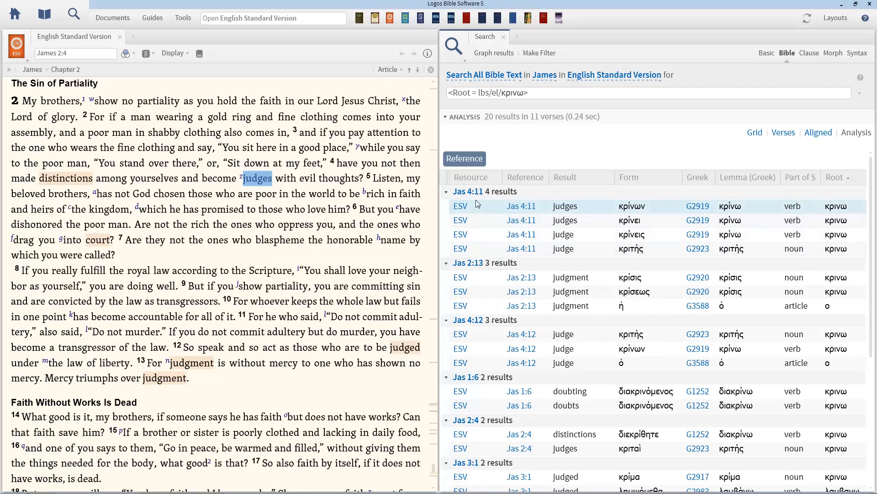
Sort the Reference groups ascending into biblical order.
{"action": "left_click", "coordinate": [464, 158]}
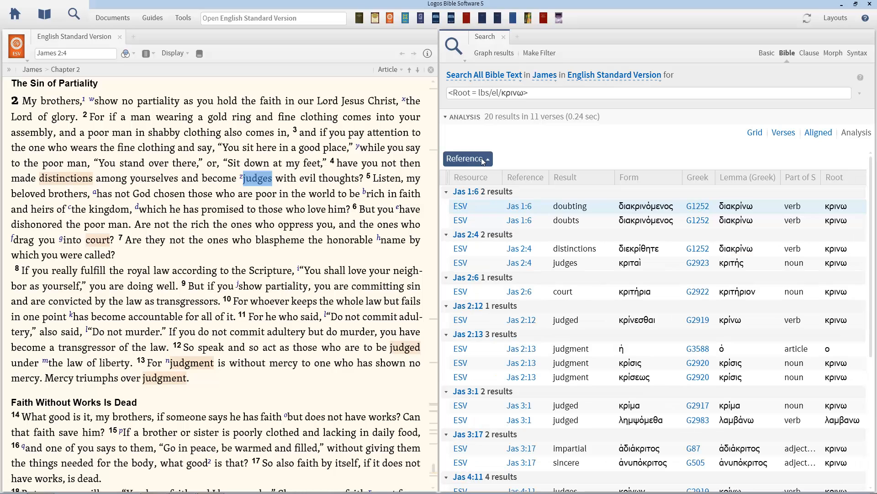
{"action": "mouse_move", "coordinate": [465, 191]}
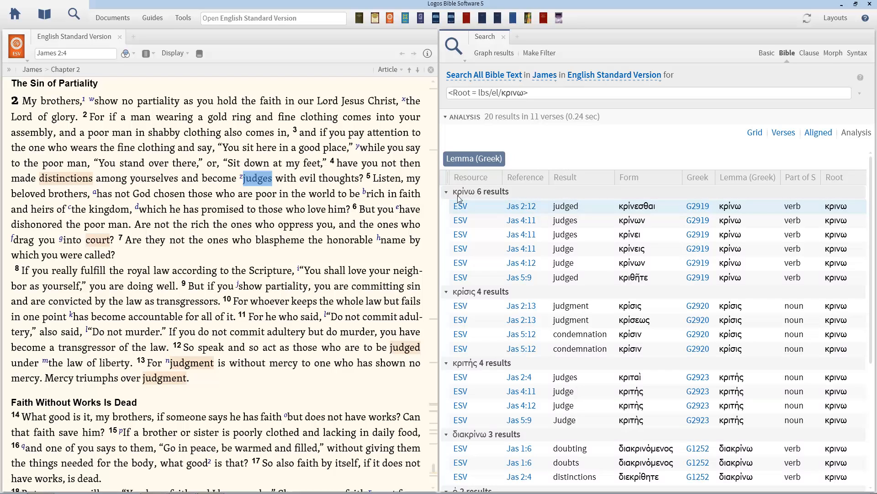
{"action": "mouse_move", "coordinate": [464, 300]}
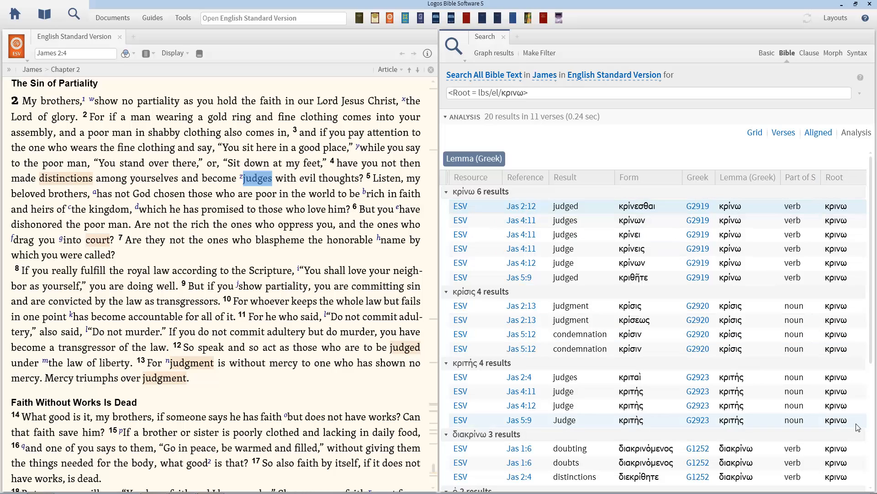
{"action": "mouse_move", "coordinate": [856, 233]}
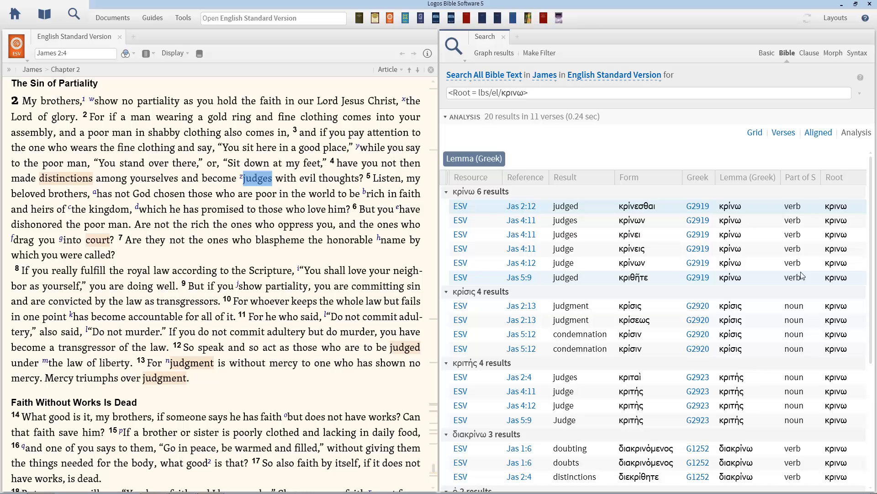
{"action": "mouse_move", "coordinate": [762, 234]}
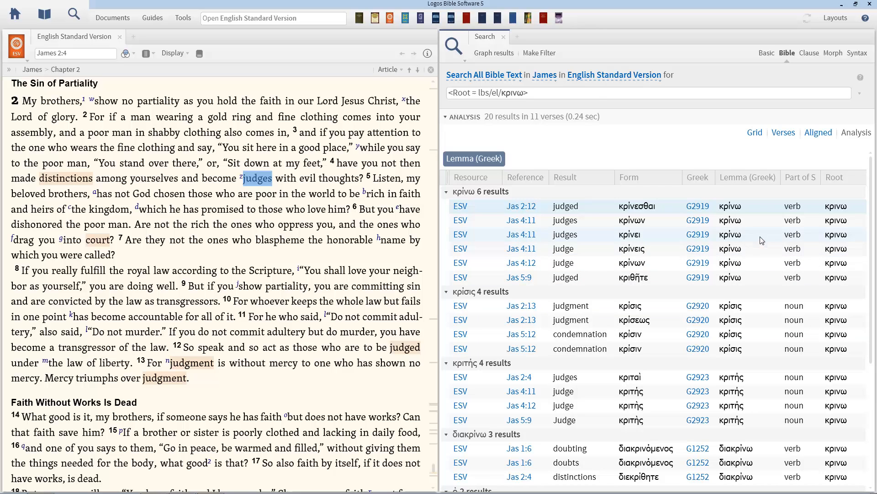